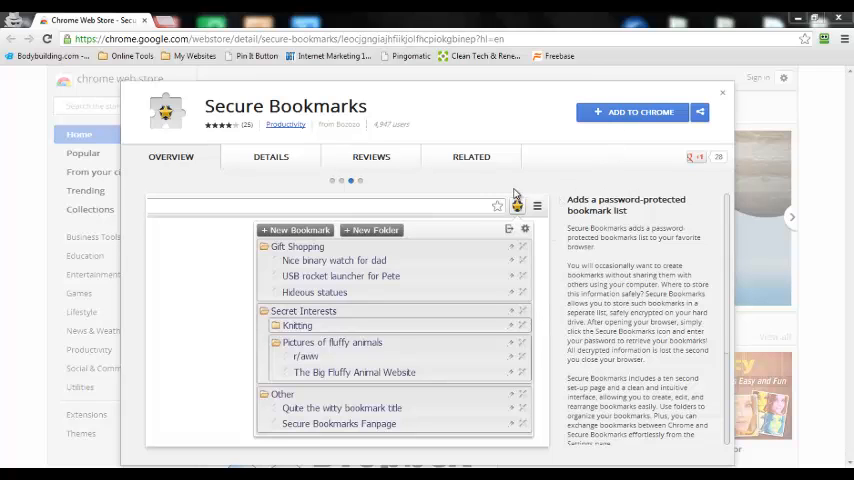
mouse_move(632, 112)
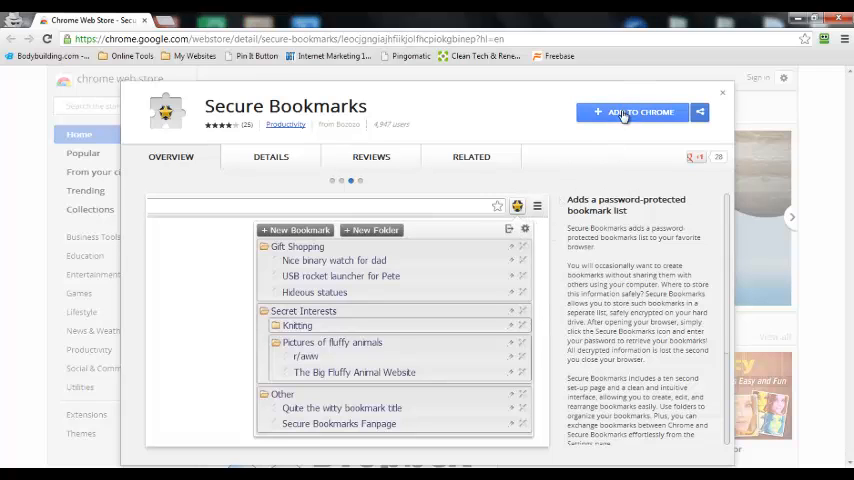
- Start adding the Secure Bookmarks extension from its Chrome Web Store page
click(632, 112)
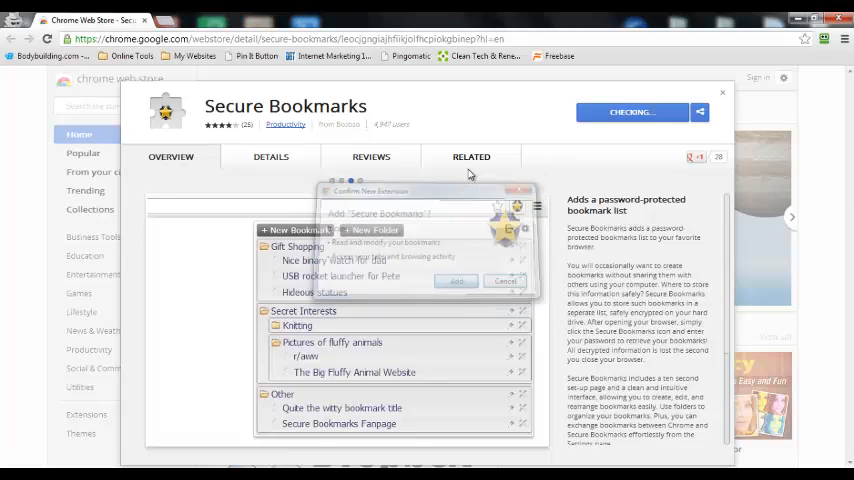
- Confirm adding the extension, then save a password on the Secure Bookmarks Welcome page
click(456, 280)
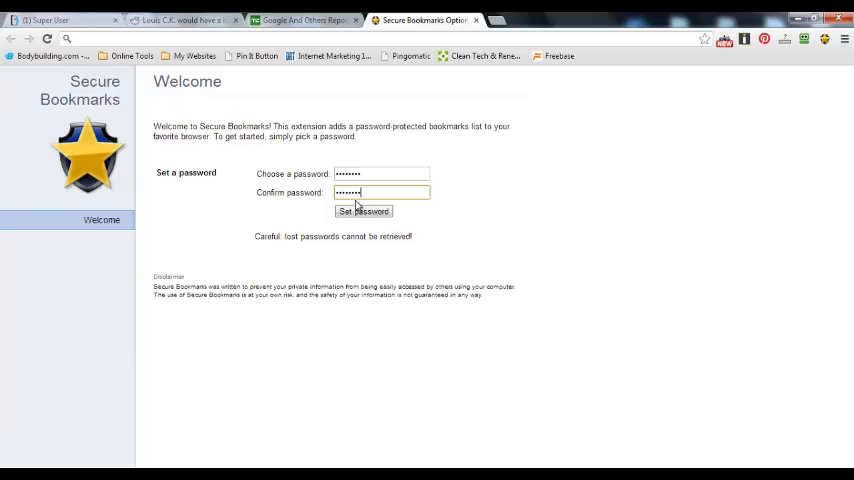
click(364, 212)
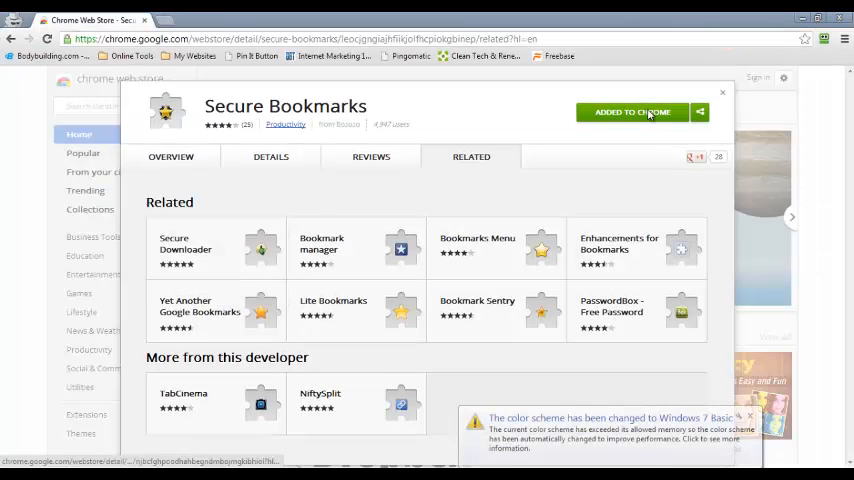
mouse_move(690, 86)
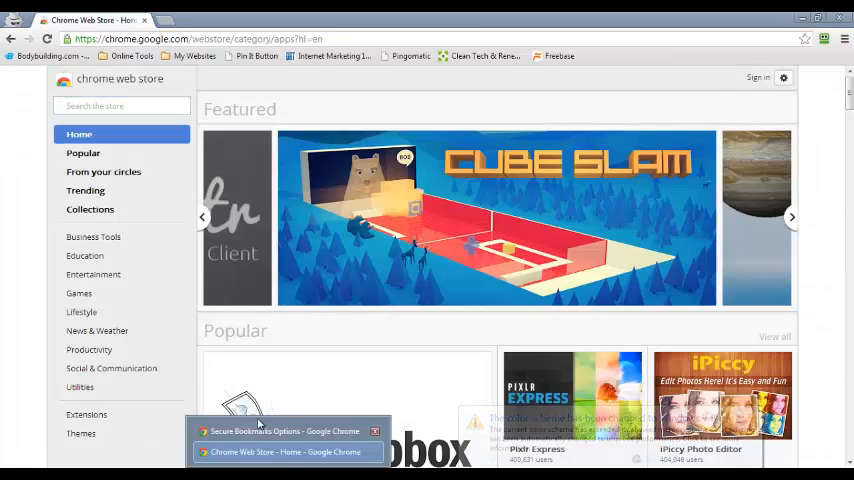
- Return to the Secure Bookmarks options window and read further down the Getting started guide
click(284, 432)
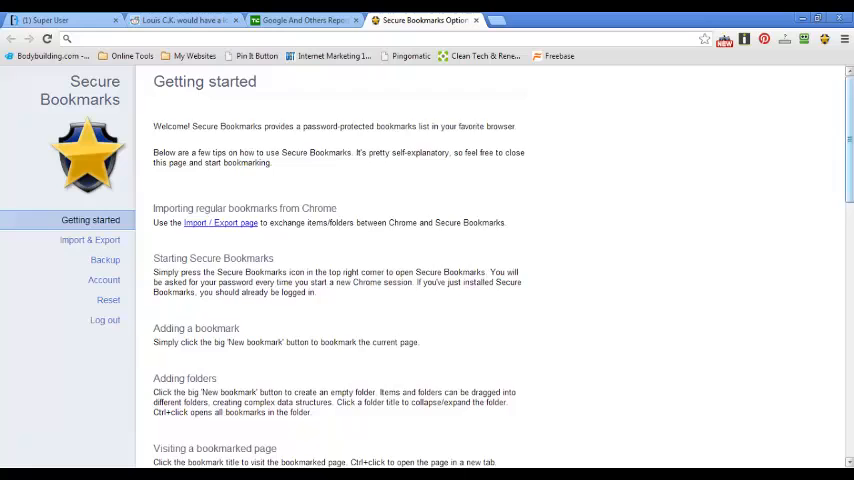
scroll(down, 3)
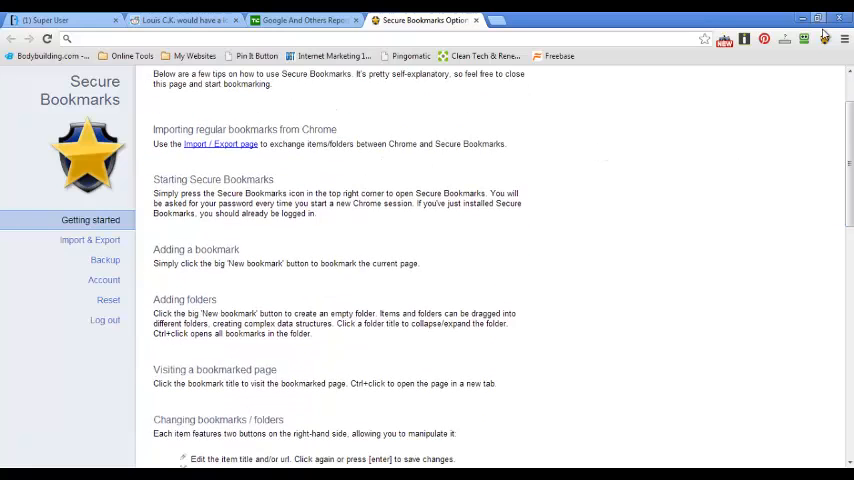
- Add the current page as a secure bookmark from the toolbar popup and view it in the list
click(824, 32)
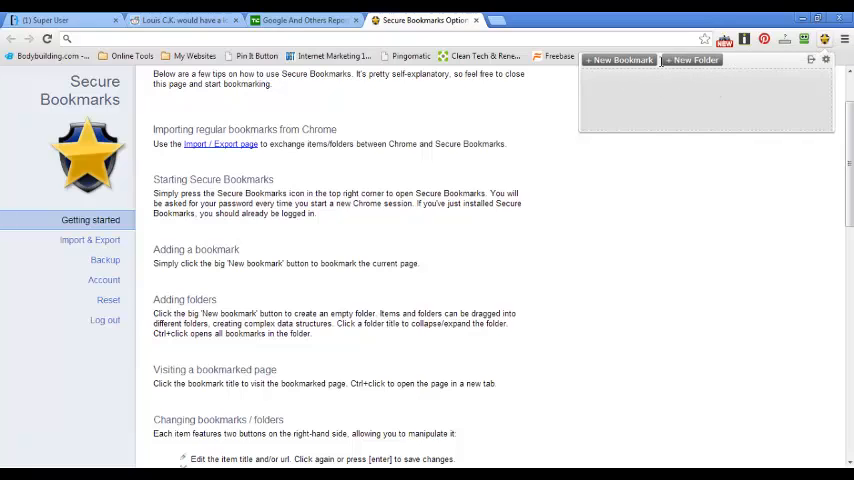
click(824, 40)
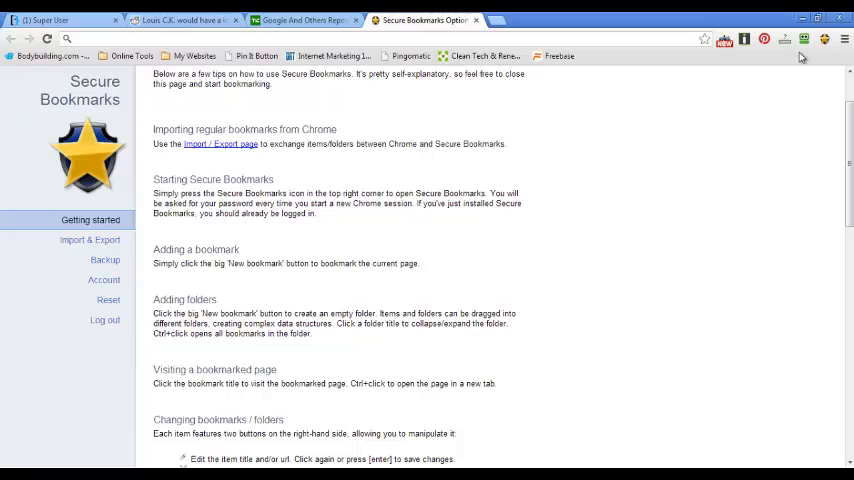
click(824, 40)
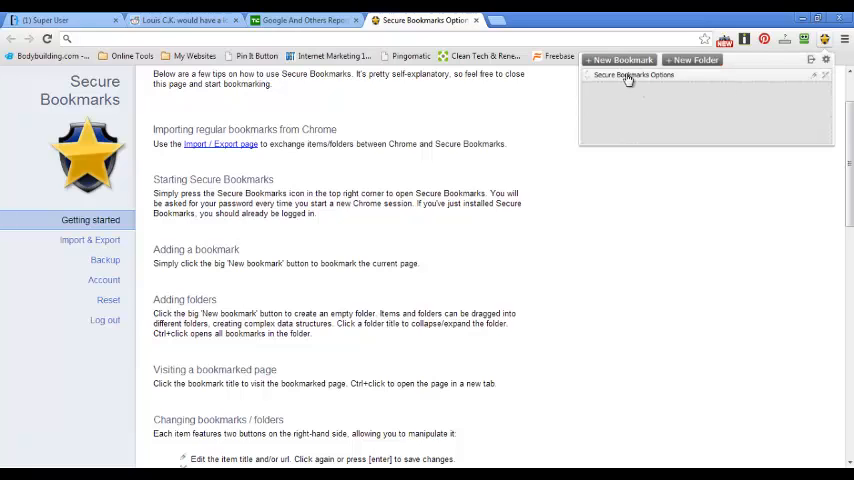
mouse_move(836, 96)
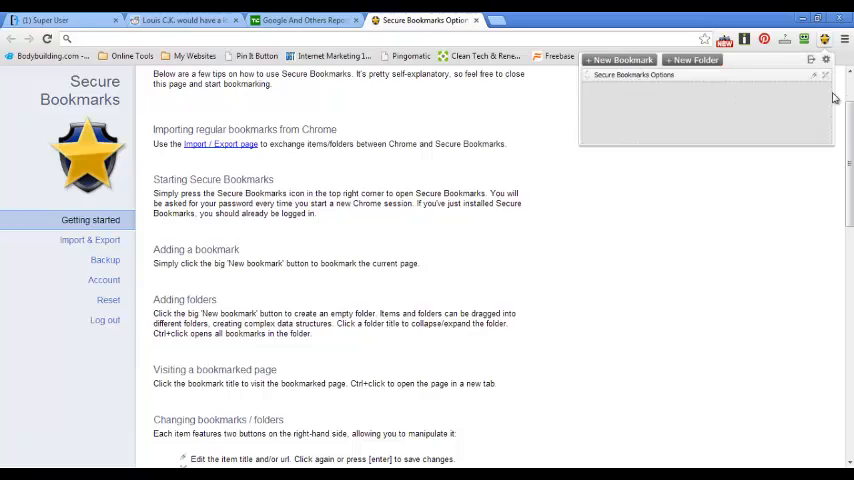
mouse_move(692, 60)
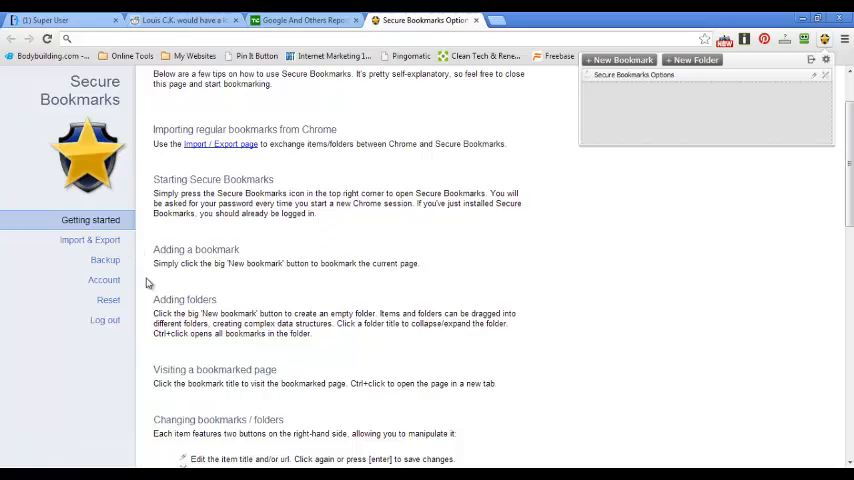
- View the Account password settings, then return to the Getting started guide
click(104, 280)
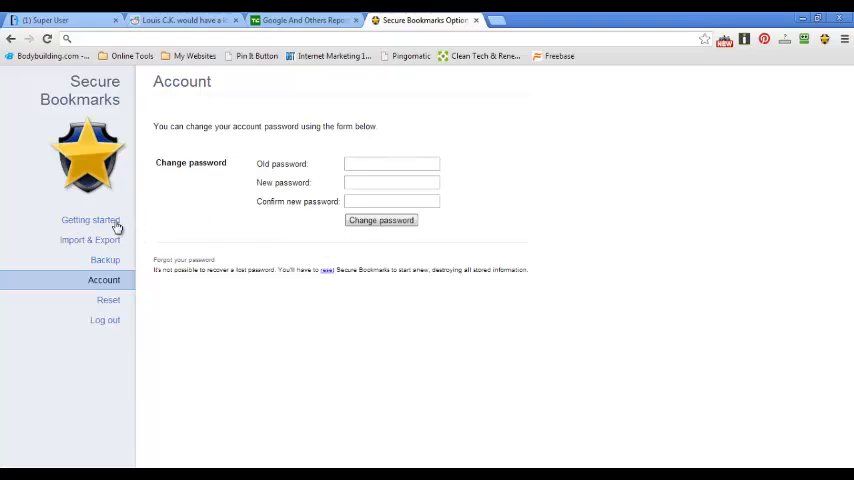
click(90, 220)
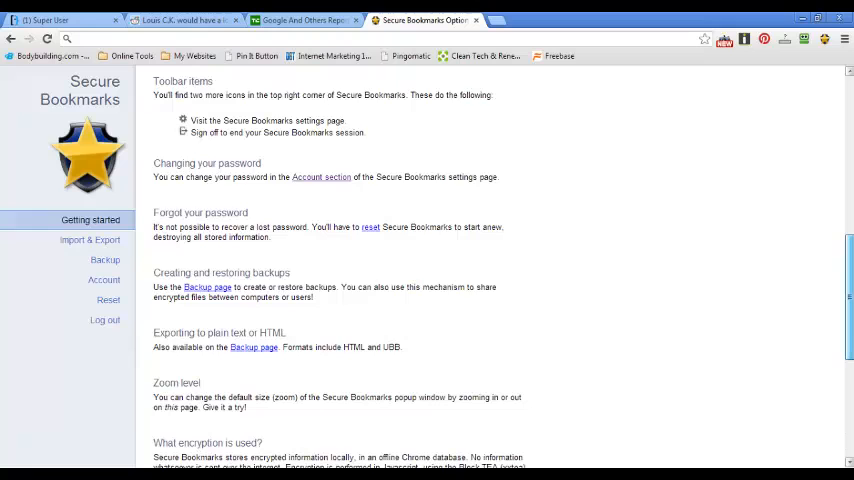